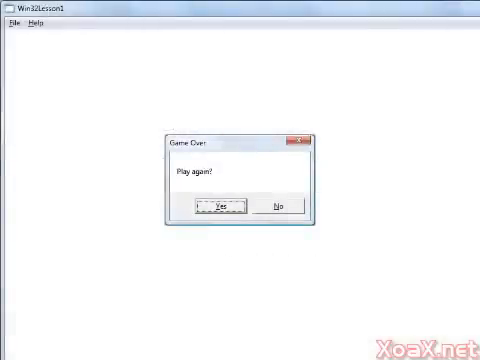
Answer Yes to 'Play again?', dismiss the Yes result, then answer No
left_click(223, 206)
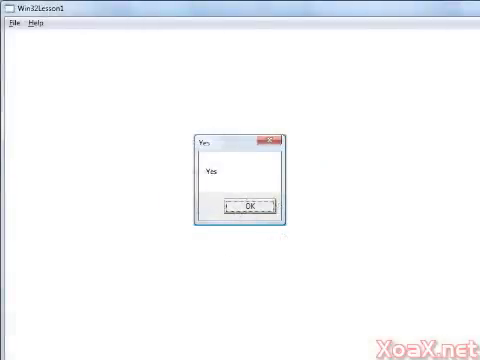
left_click(253, 206)
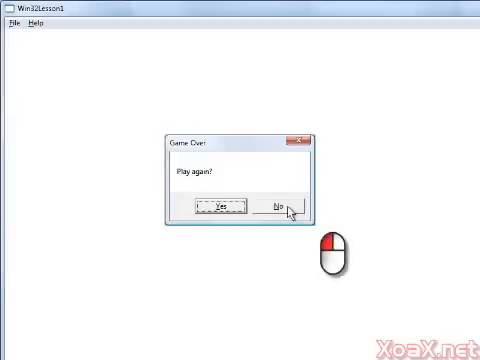
left_click(283, 206)
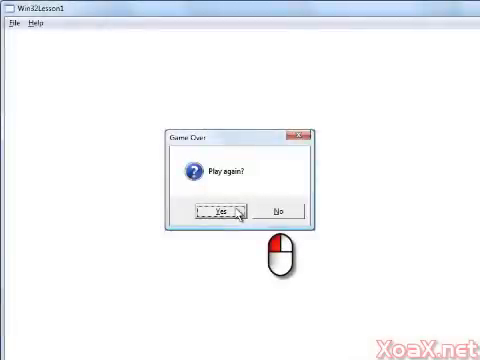
Answer Yes to the question-icon prompt, then No to show the red-error No box
left_click(219, 210)
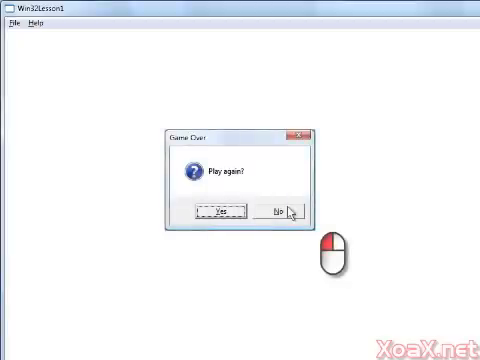
left_click(286, 210)
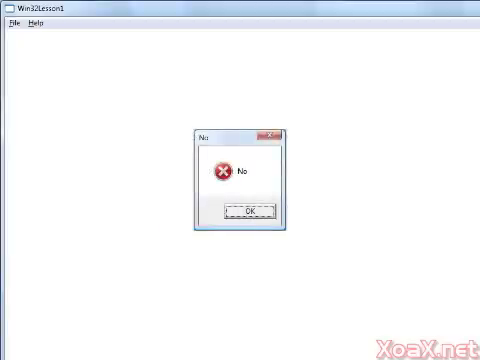